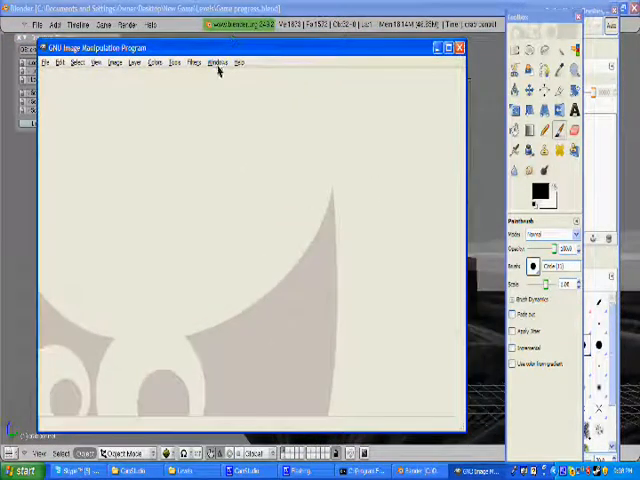
Dock the Toolbox at the left edge and the Layers and Brushes panels on the right
{"action": "left_click", "coordinate": [217, 63]}
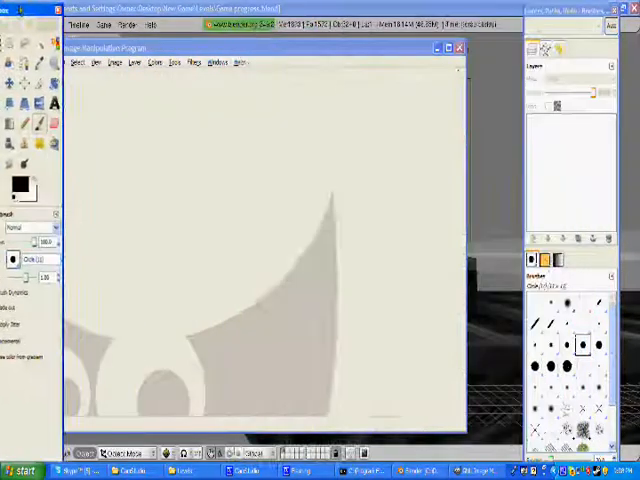
{"action": "left_click", "coordinate": [107, 59]}
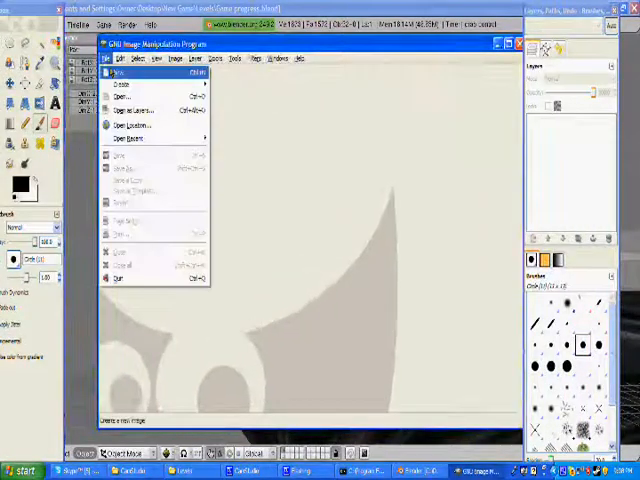
Create a new 300×300 pixel image filled with transparency
{"action": "left_click", "coordinate": [120, 72]}
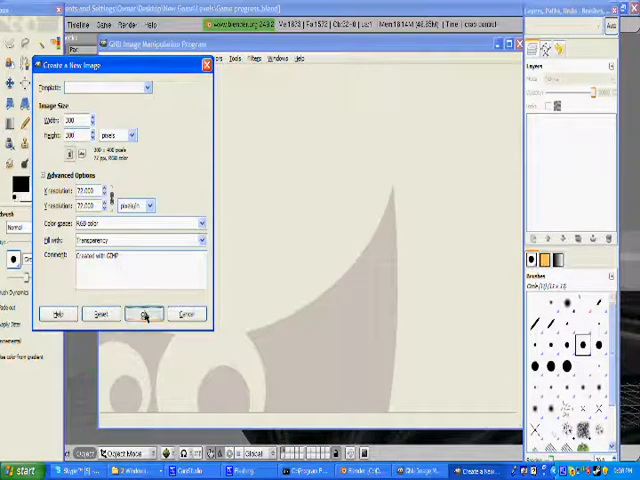
{"action": "left_click", "coordinate": [144, 314]}
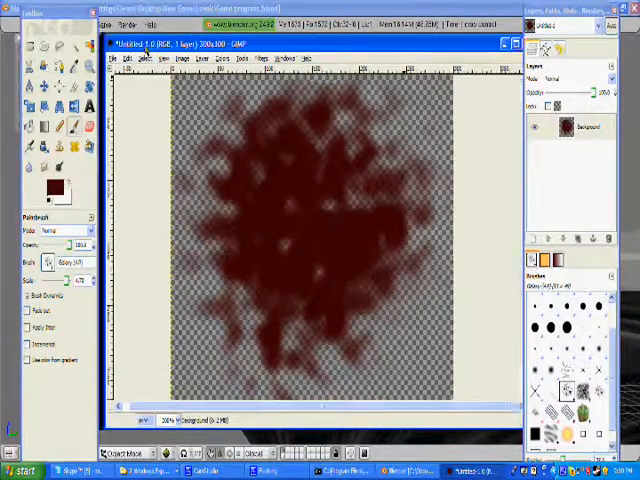
With the dark red splat painted, bring up the File menu
{"action": "left_click", "coordinate": [114, 57]}
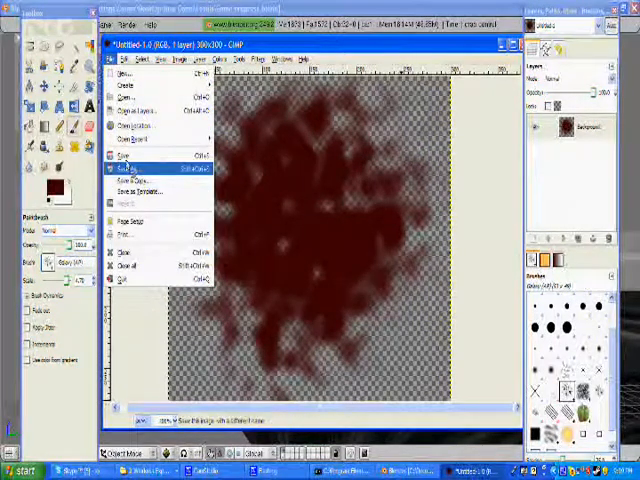
Save the splat image as blood.xcf in the Desktop folder
{"action": "left_click", "coordinate": [122, 169]}
{"action": "type", "text": "blood.xcf"}
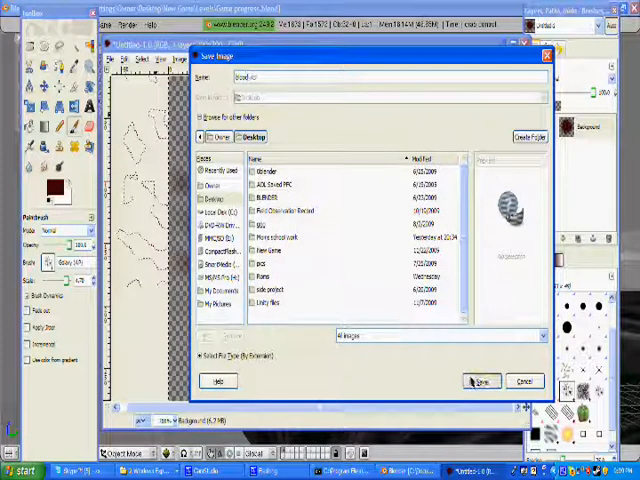
{"action": "left_click", "coordinate": [480, 381]}
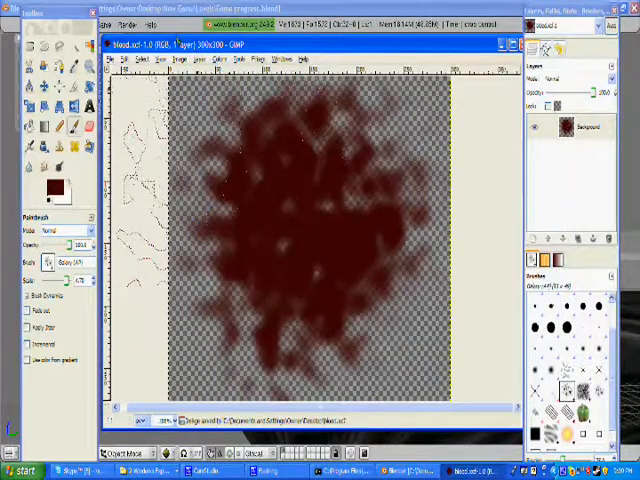
{"action": "left_click", "coordinate": [114, 57]}
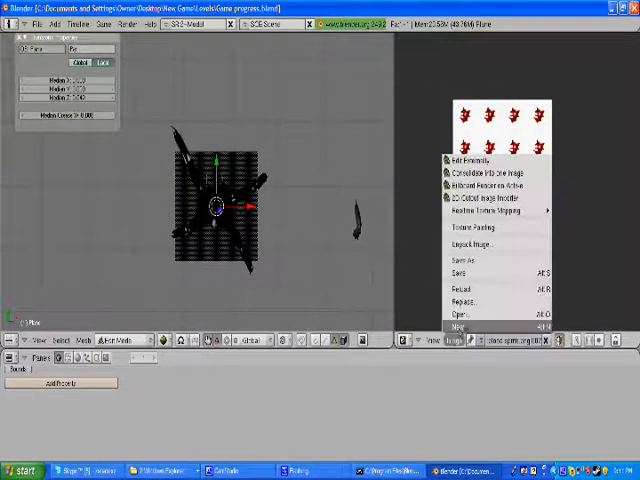
Unwrap the plane with Project From View (Bounds) and assign the blood image
{"action": "left_click", "coordinate": [463, 314]}
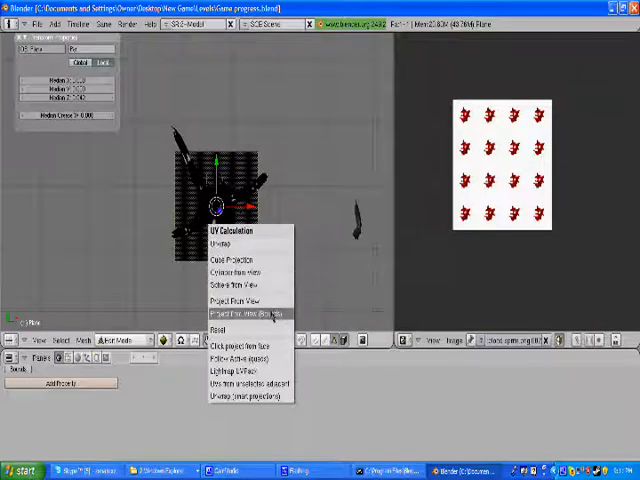
{"action": "left_click", "coordinate": [232, 314]}
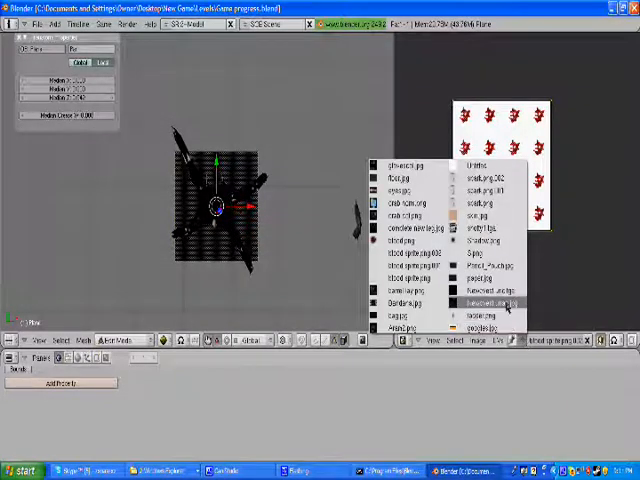
{"action": "left_click", "coordinate": [490, 302]}
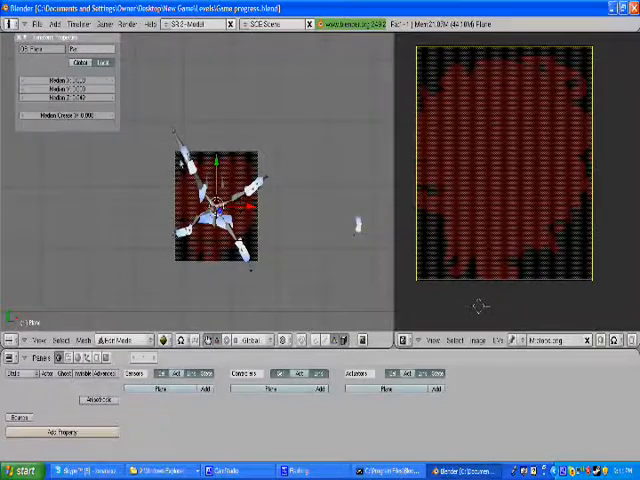
{"action": "left_click", "coordinate": [100, 23]}
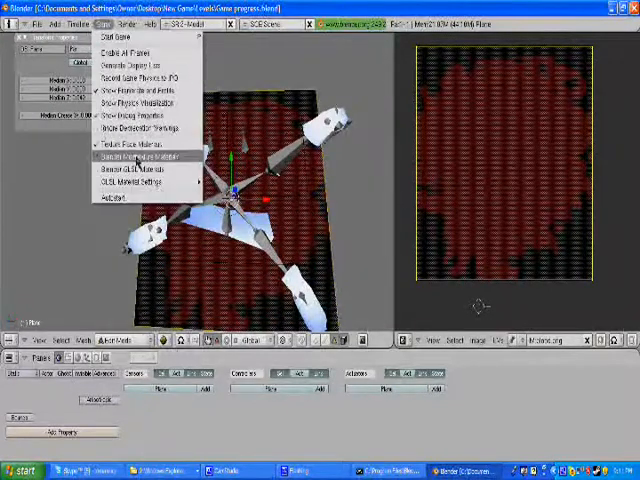